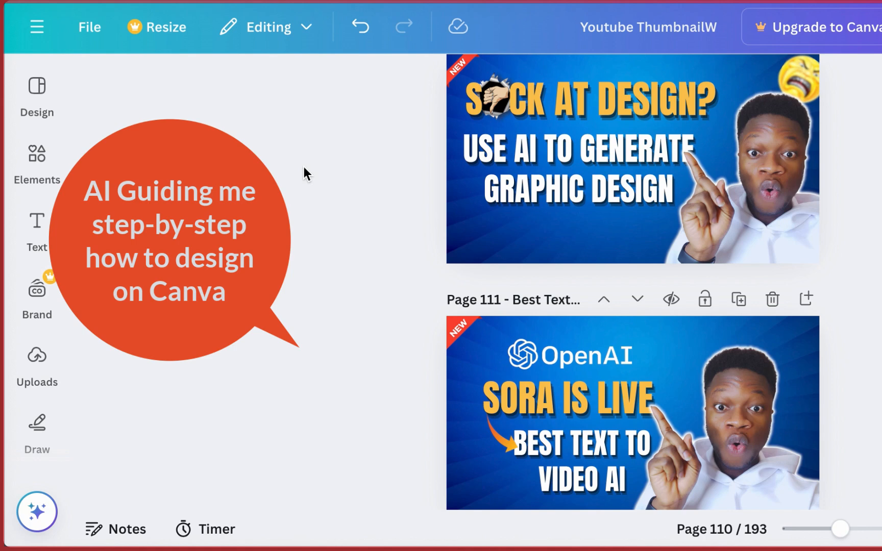
From the Canva home panel, bring up Create a design and point to Custom size.
click(37, 27)
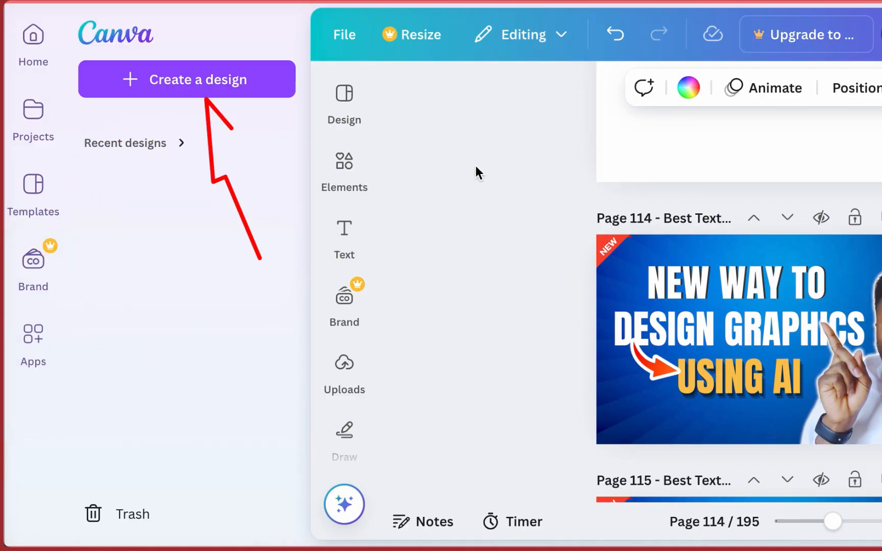
click(186, 79)
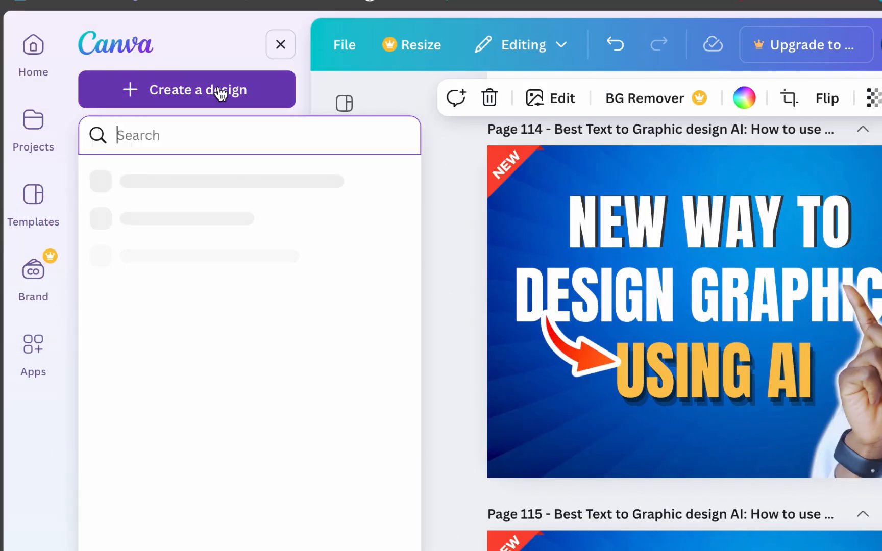
click(197, 134)
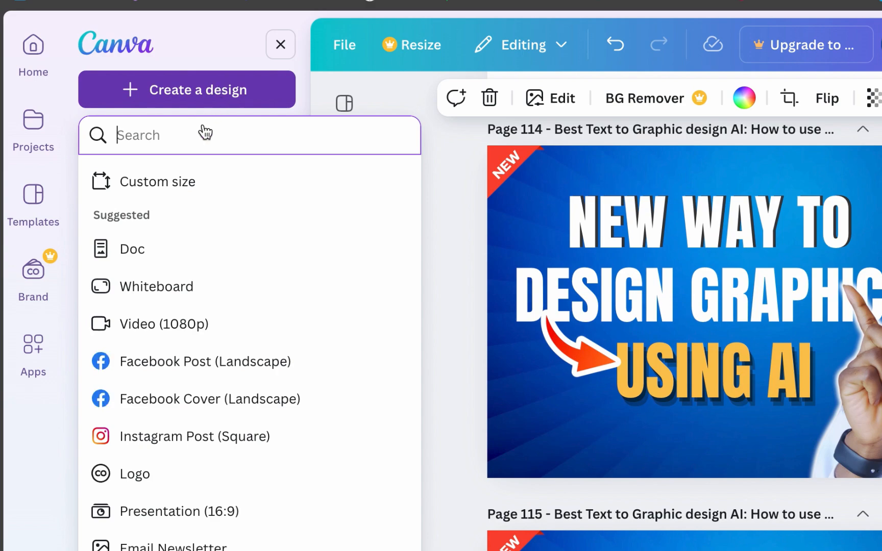
mouse_move(198, 182)
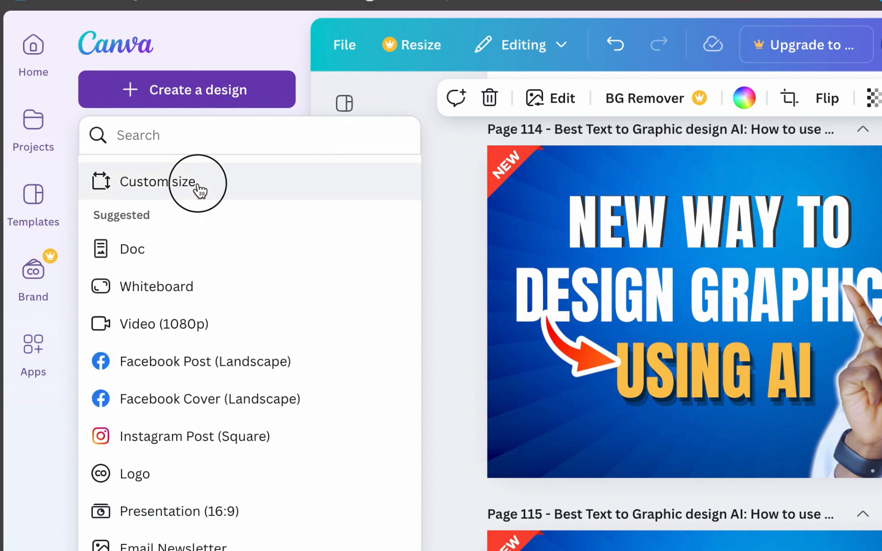
click(158, 181)
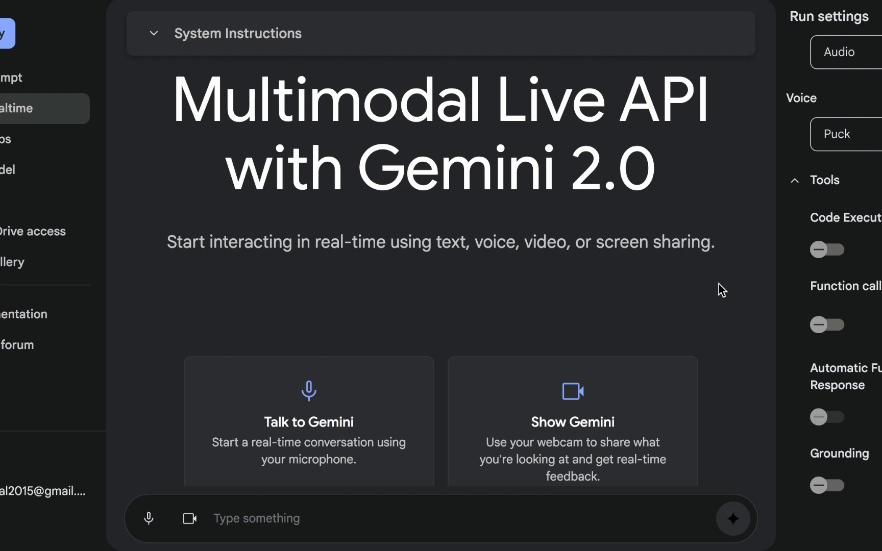
mouse_move(726, 314)
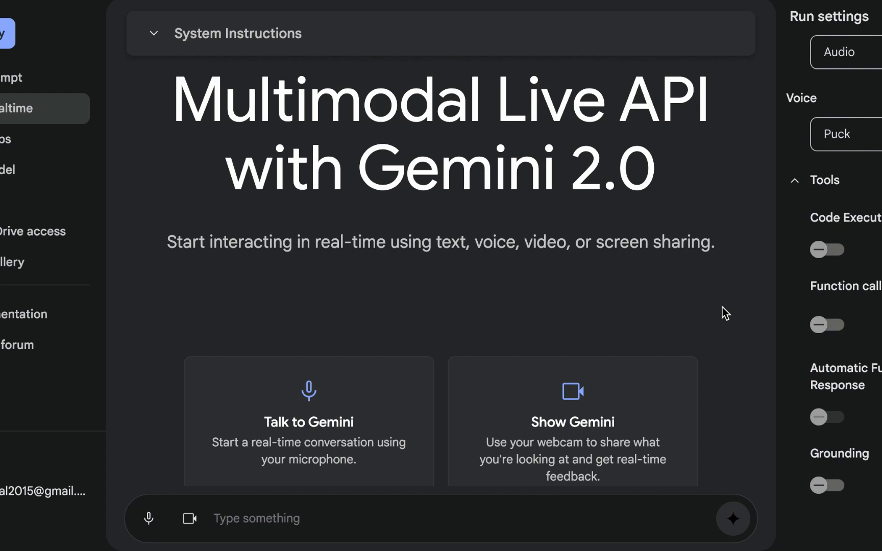
Scroll to reveal the Talk to Gemini, Show Gemini and Share your screen cards.
scroll(down, 3)
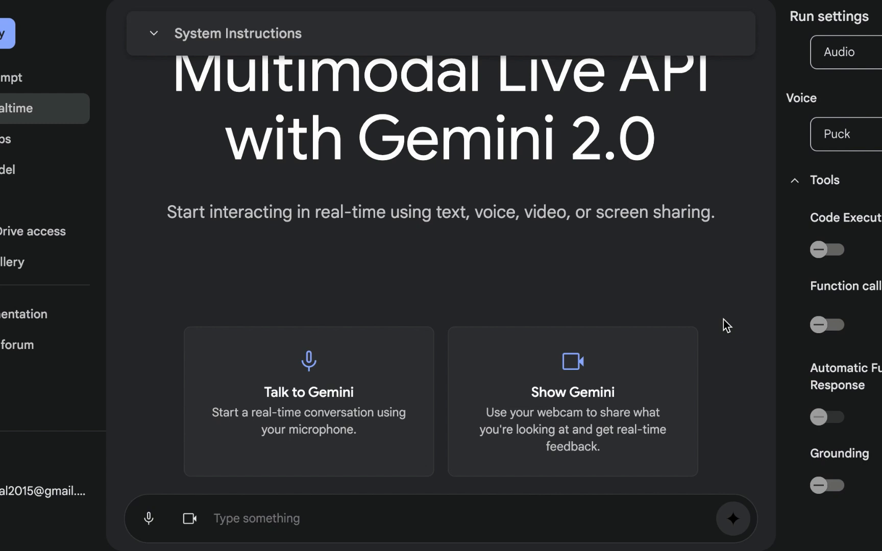
scroll(down, 3)
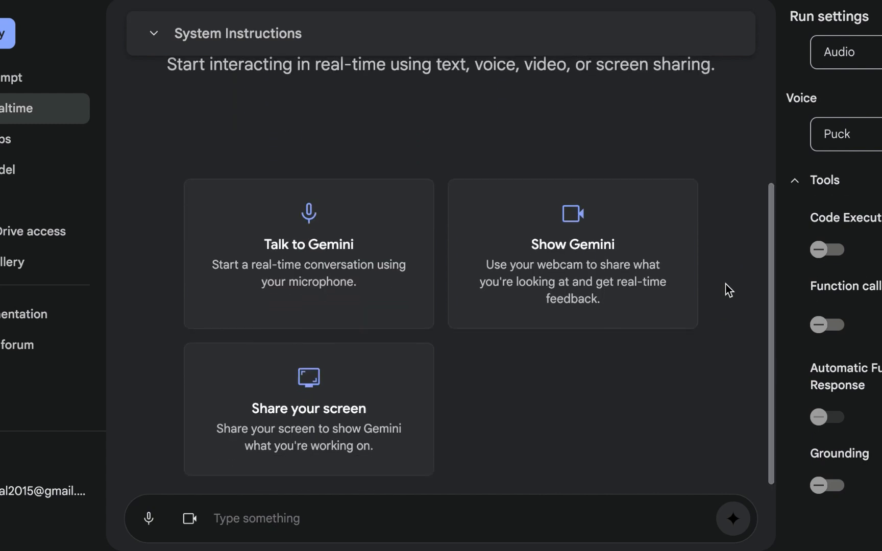
mouse_move(429, 417)
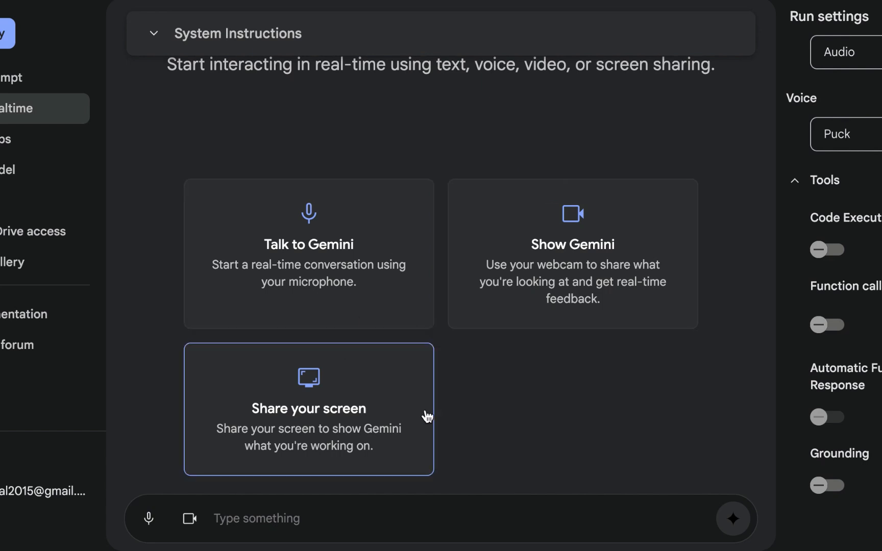
mouse_move(415, 142)
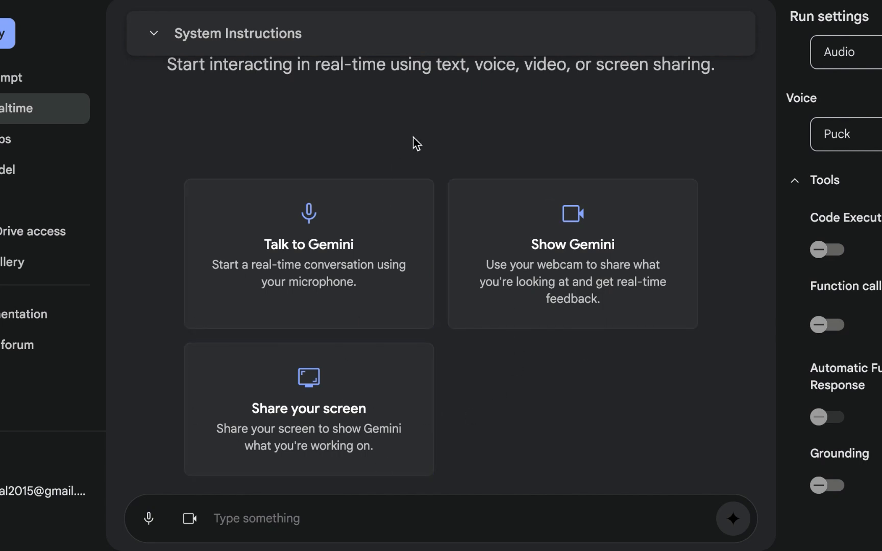
mouse_move(358, 231)
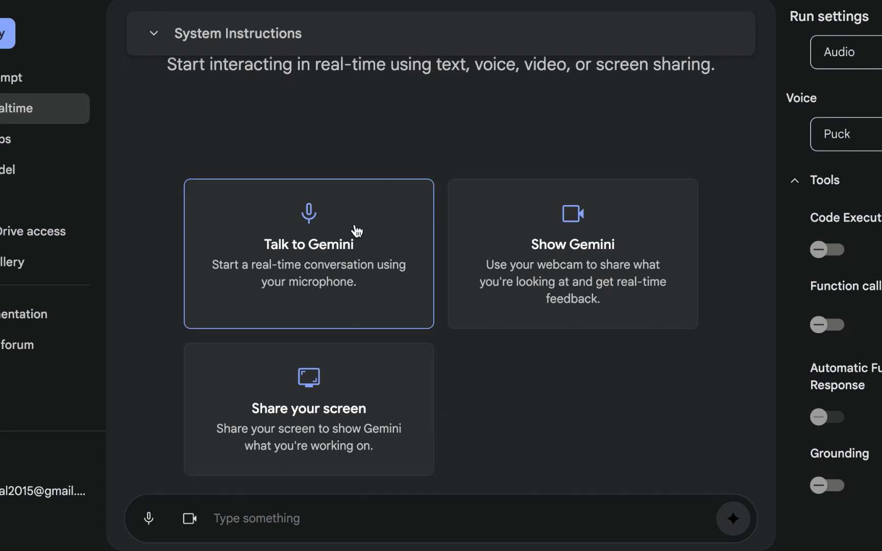
mouse_move(646, 248)
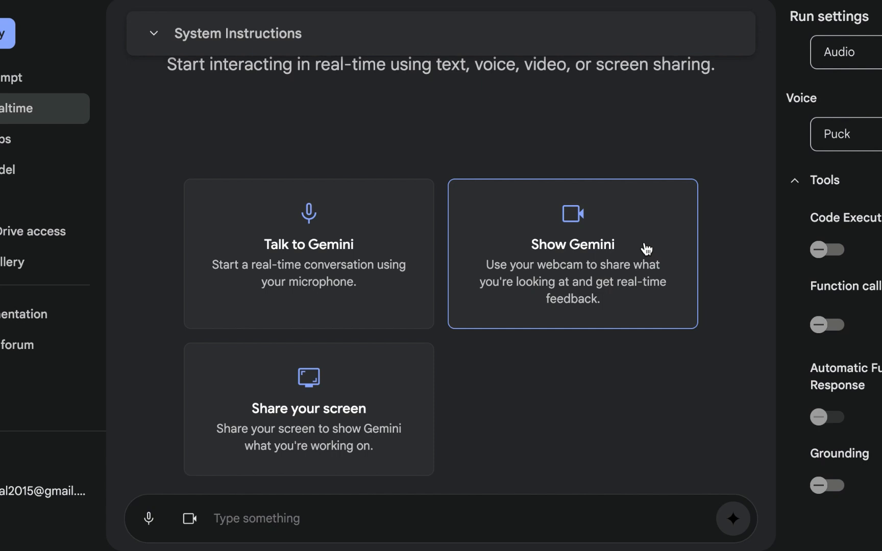
mouse_move(618, 409)
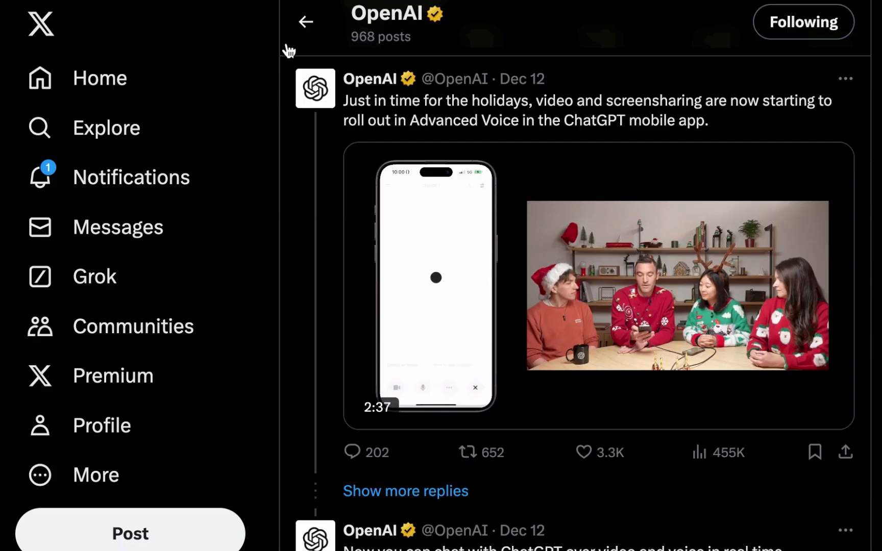
mouse_move(271, 50)
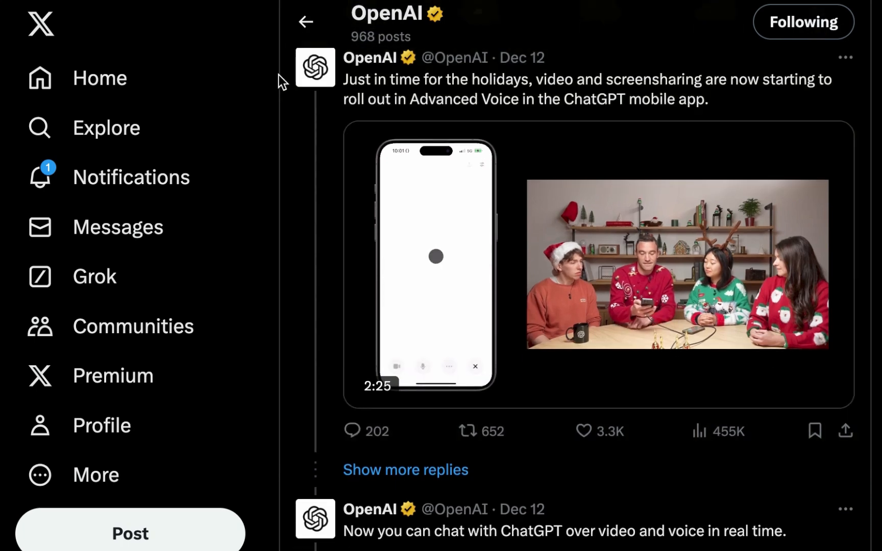
Play OpenAI's X video announcing video and screensharing in ChatGPT Advanced Voice.
scroll(down, 3)
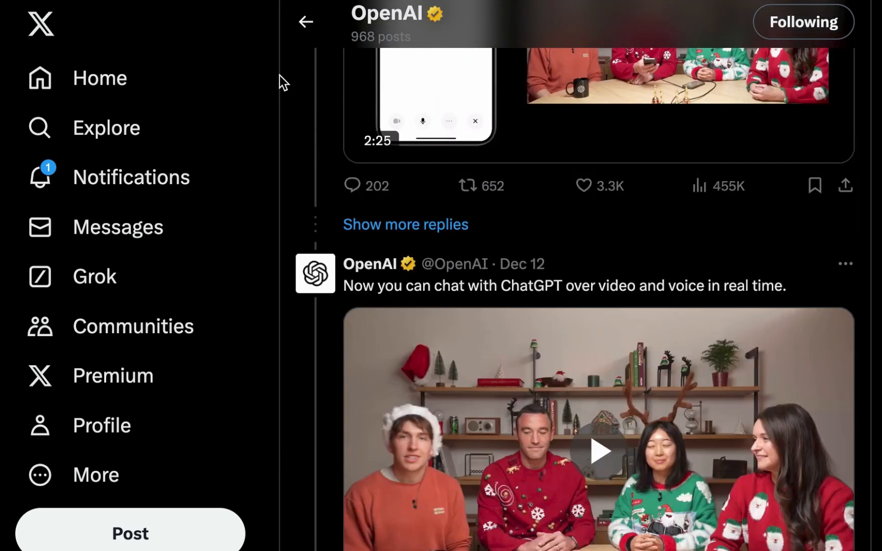
click(596, 99)
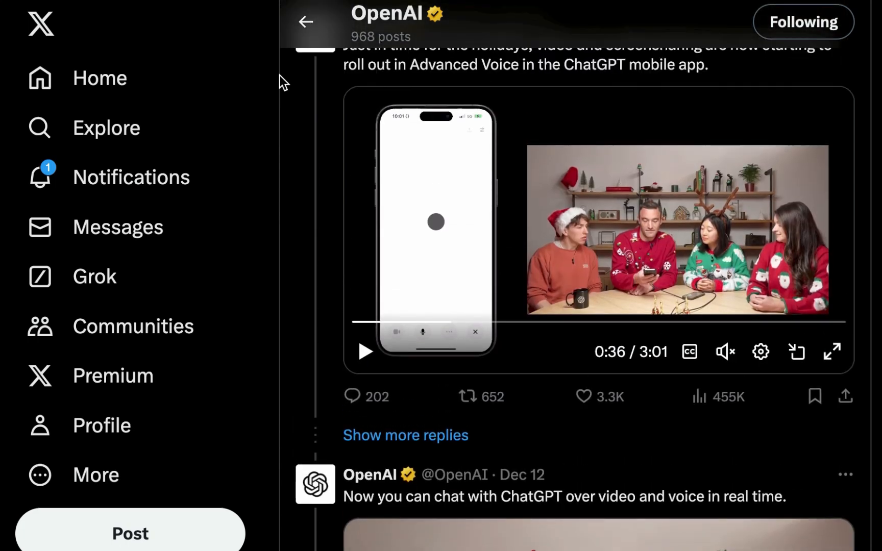
click(364, 351)
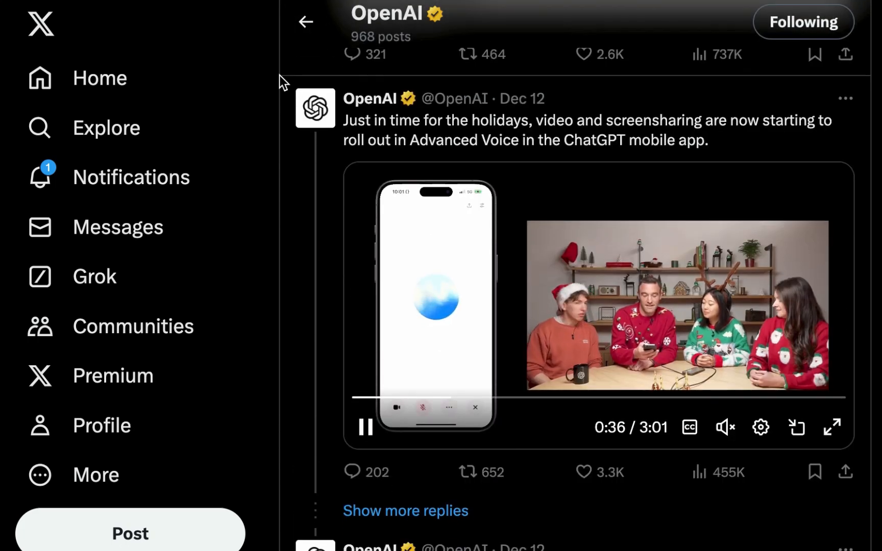
click(364, 426)
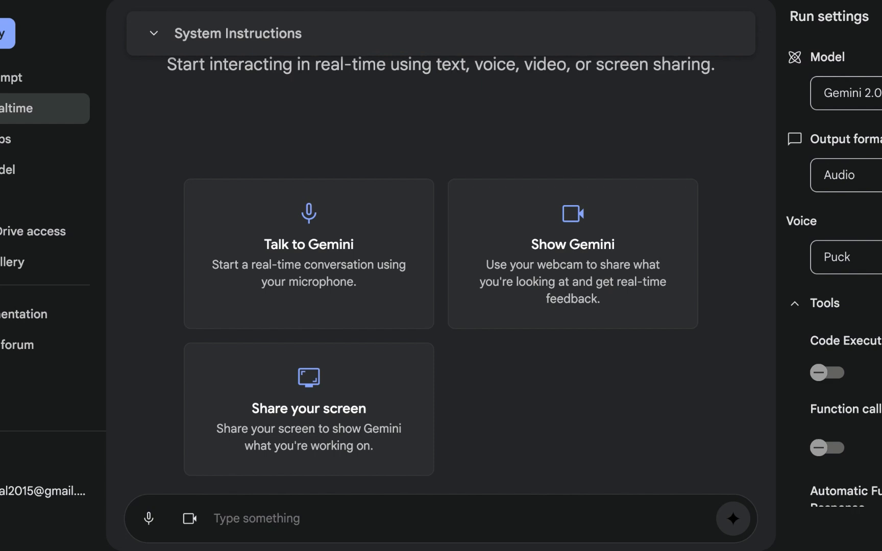
mouse_move(444, 111)
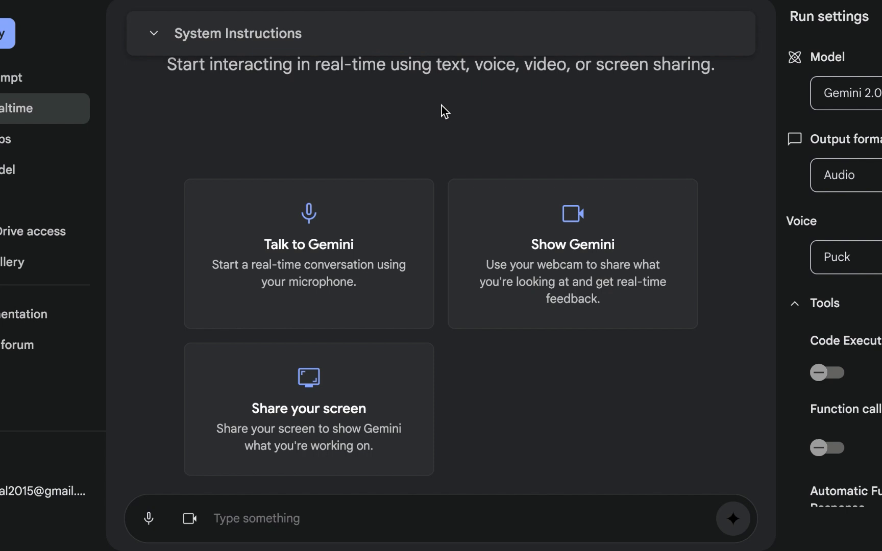
mouse_move(456, 128)
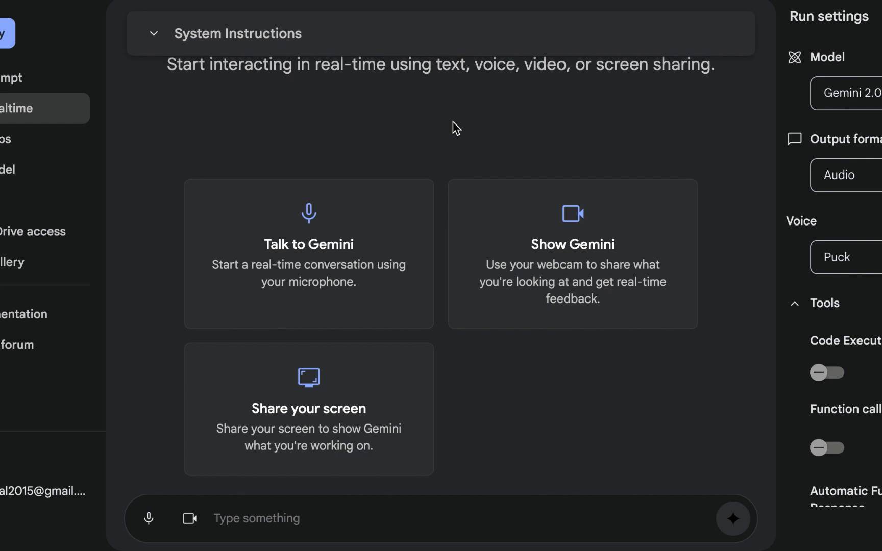
Attempt a live Gemini session with screen sharing, which fails to connect.
click(309, 409)
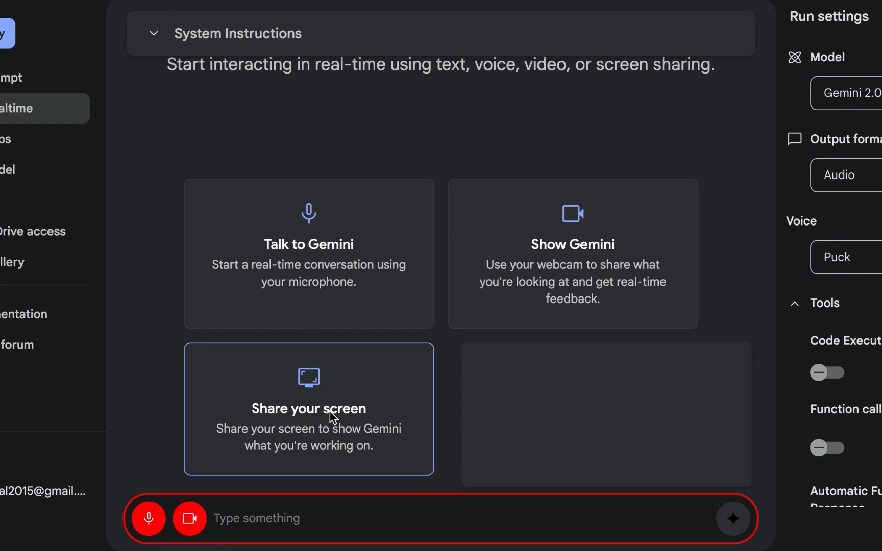
click(309, 409)
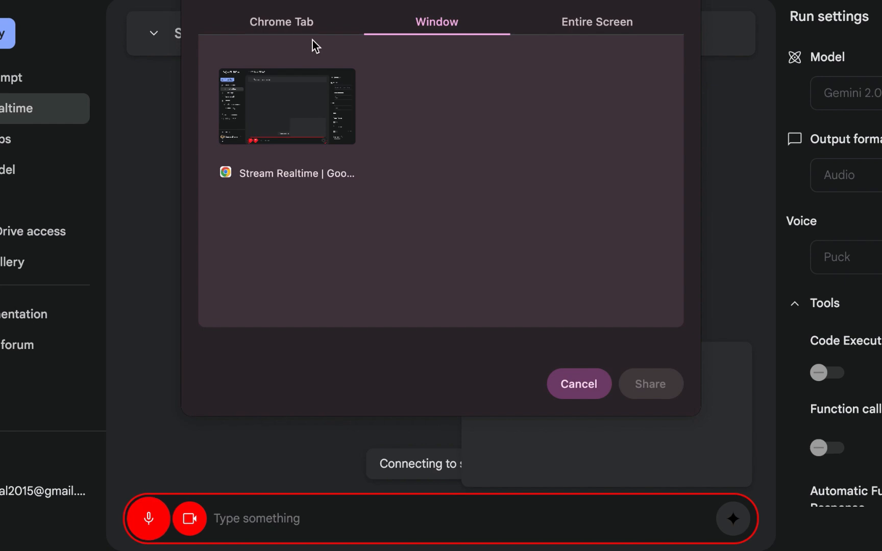
click(281, 22)
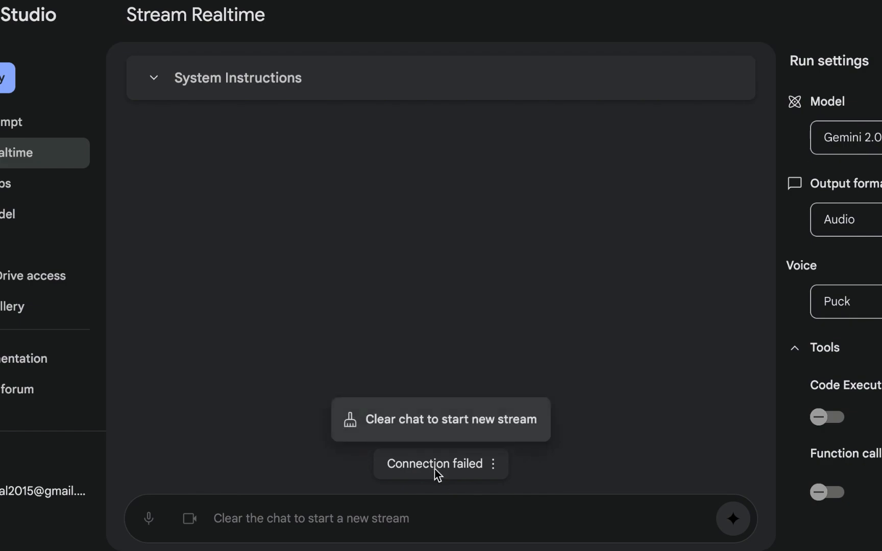
Clear the failed chat and share the Elementor editor tab with Gemini.
click(441, 419)
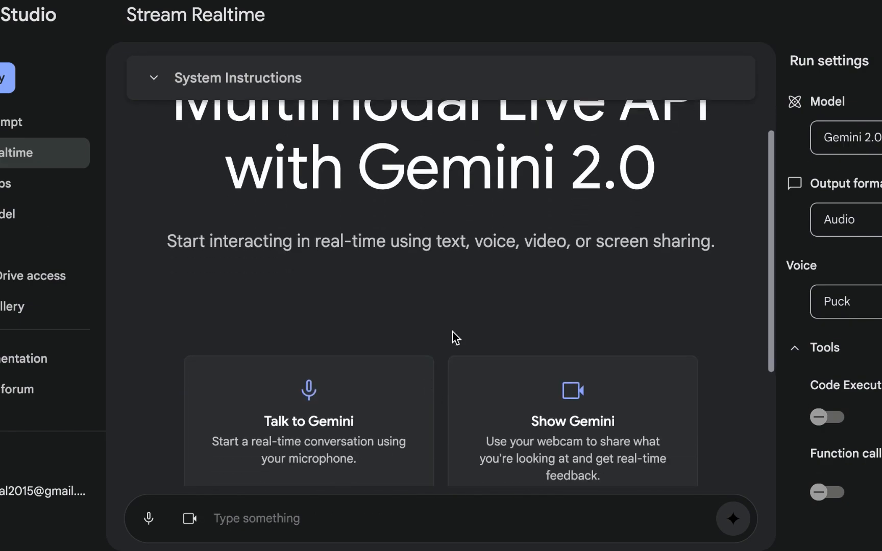
click(189, 519)
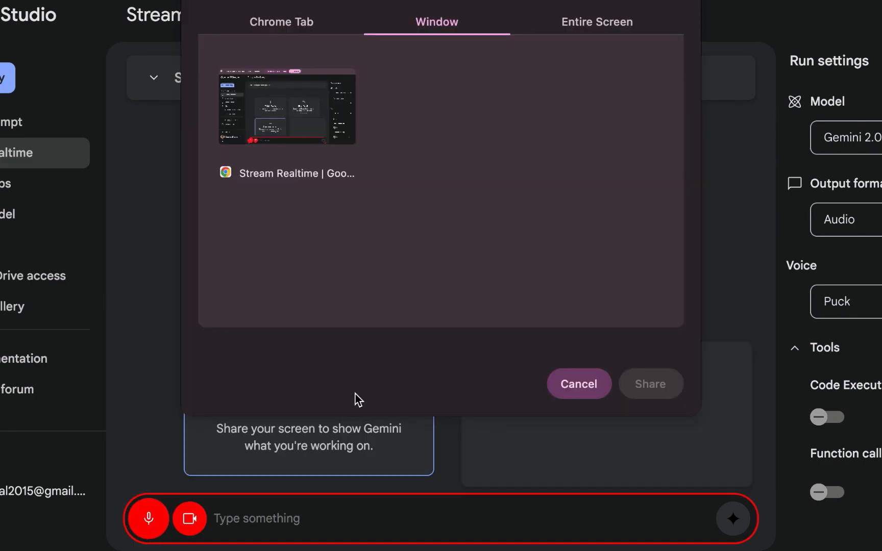
click(281, 22)
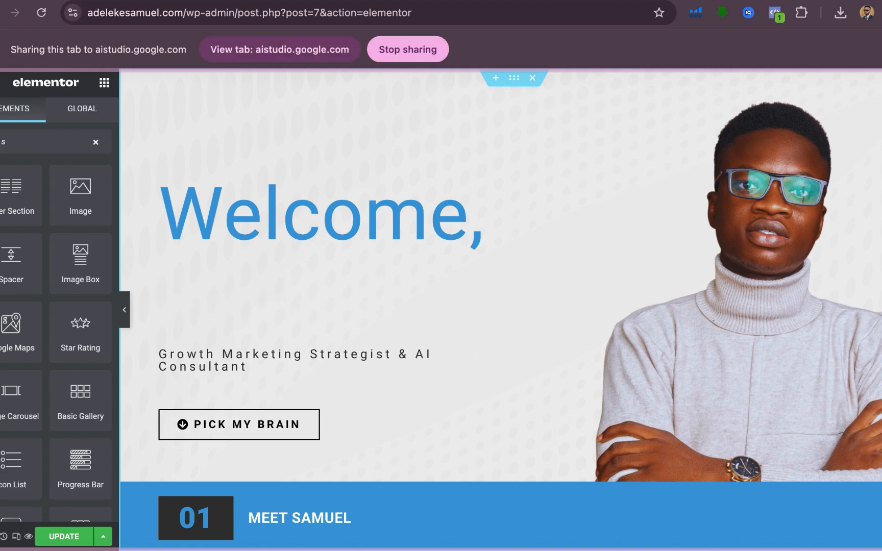
click(95, 142)
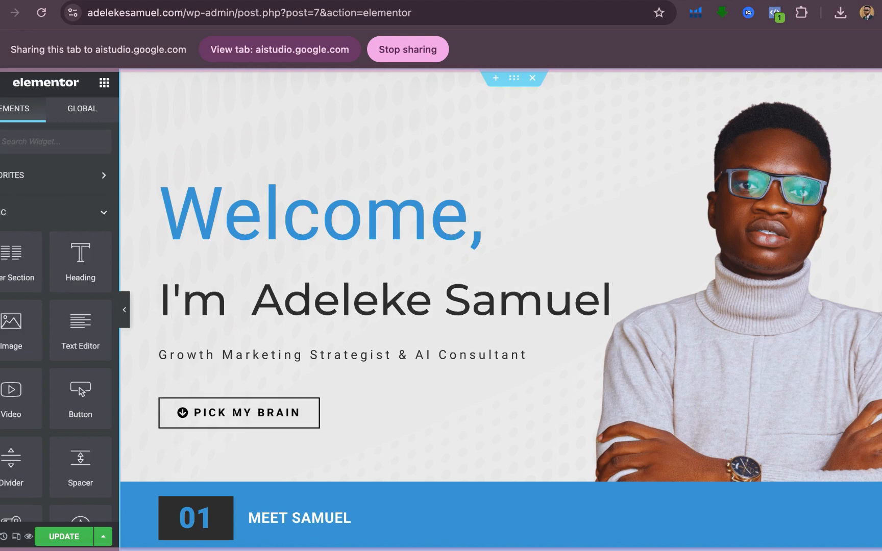
scroll(down, 3)
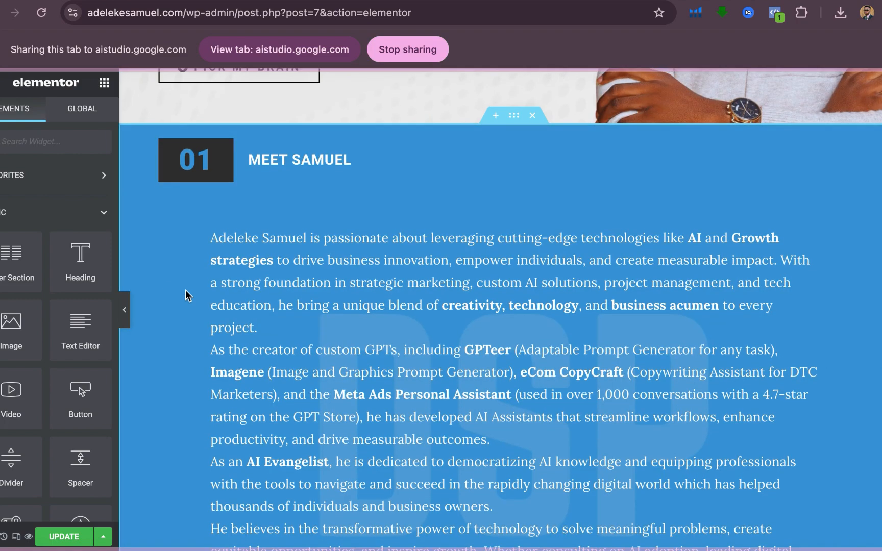
scroll(down, 3)
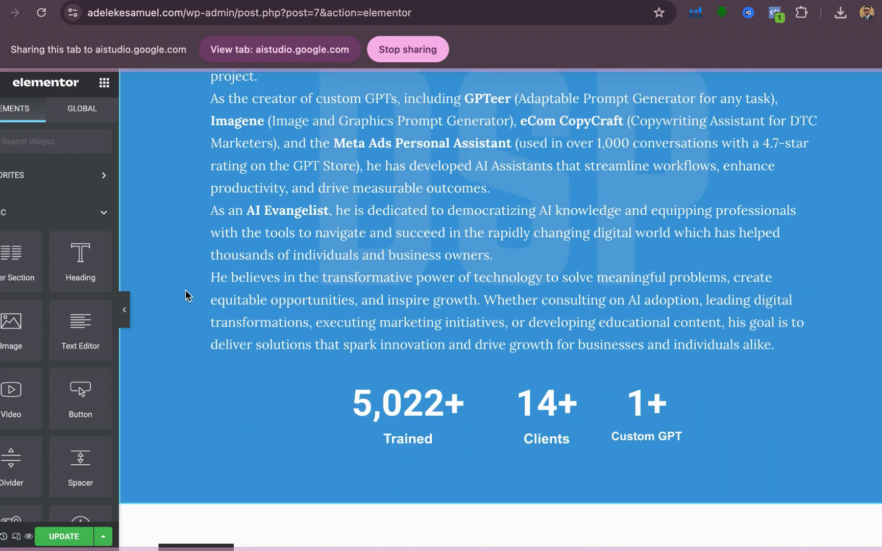
scroll(down, 3)
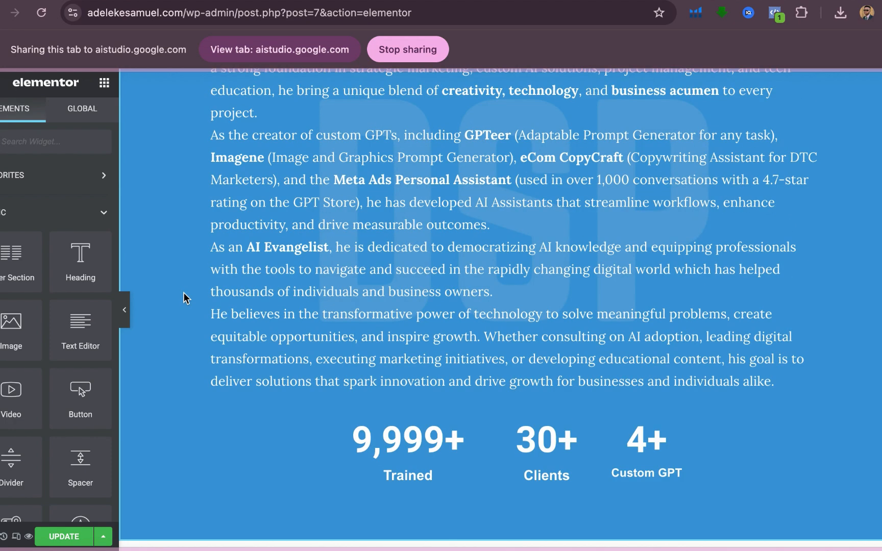
scroll(up, 3)
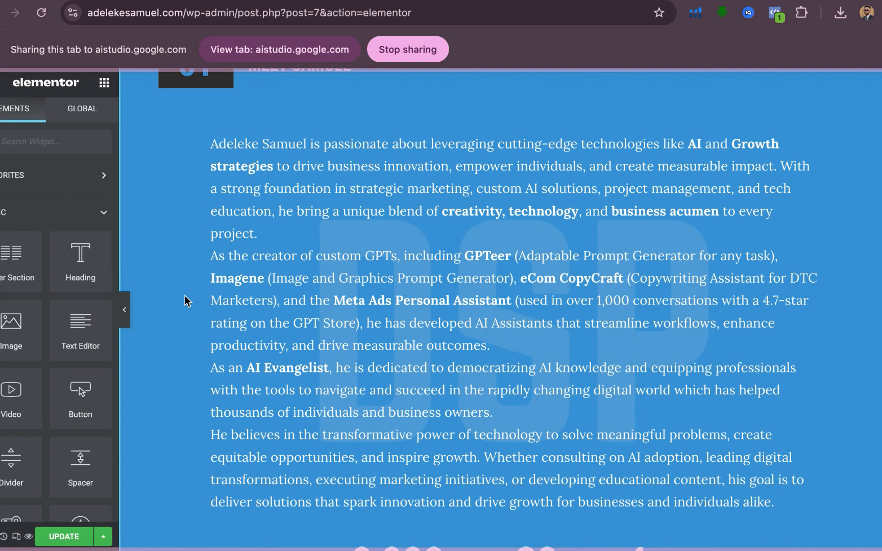
scroll(up, 3)
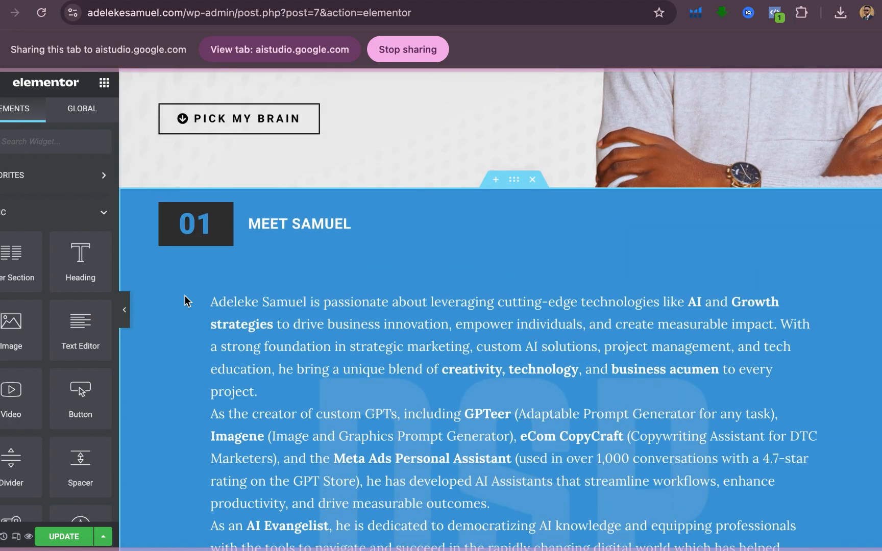
scroll(down, 3)
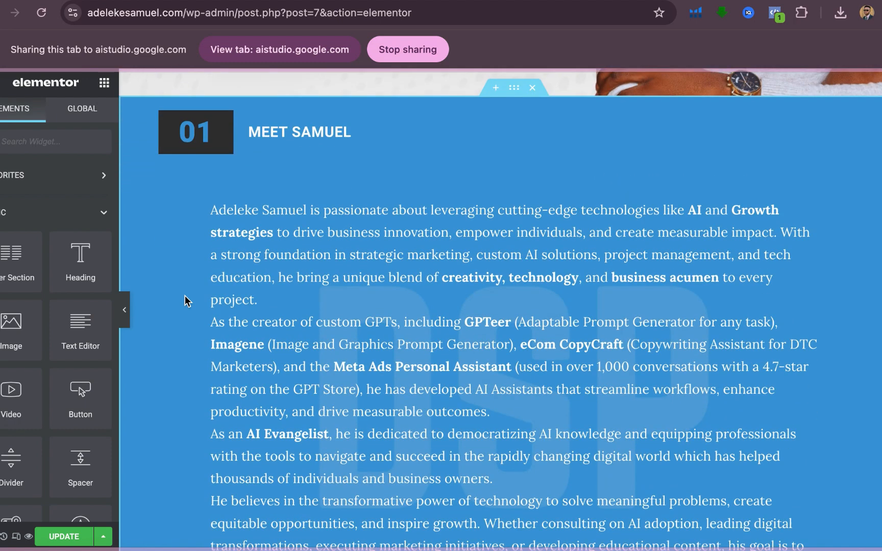
scroll(down, 3)
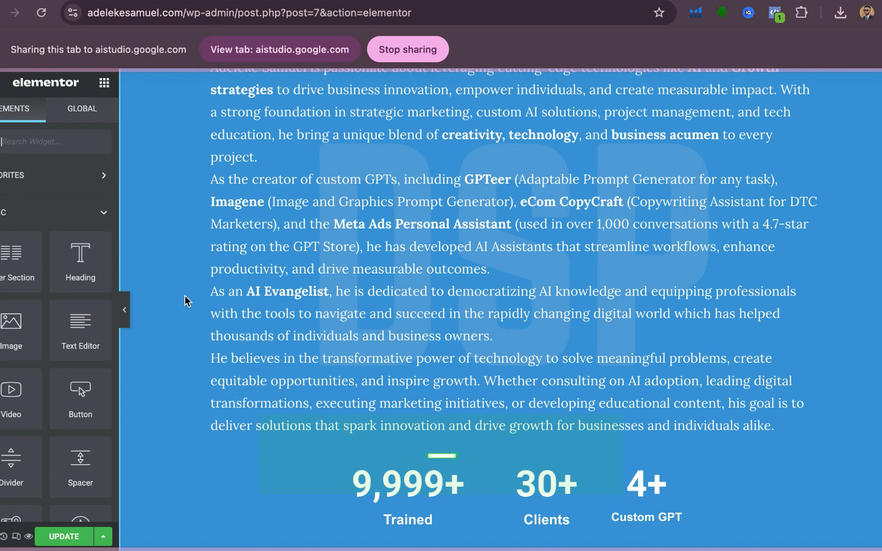
scroll(down, 3)
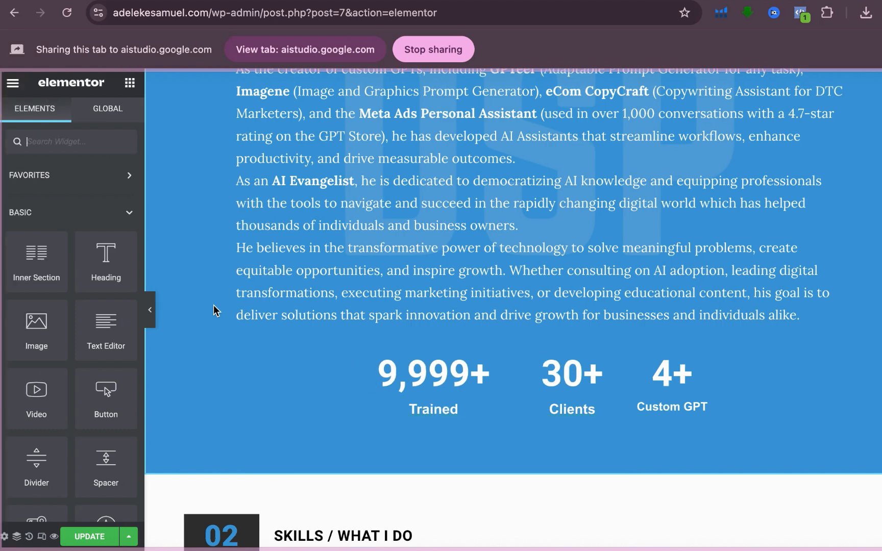
mouse_move(203, 316)
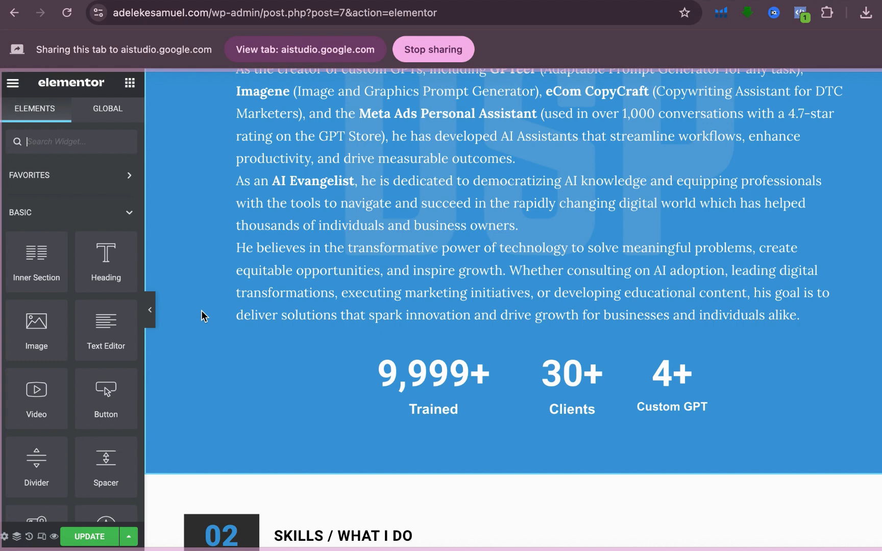
scroll(down, 3)
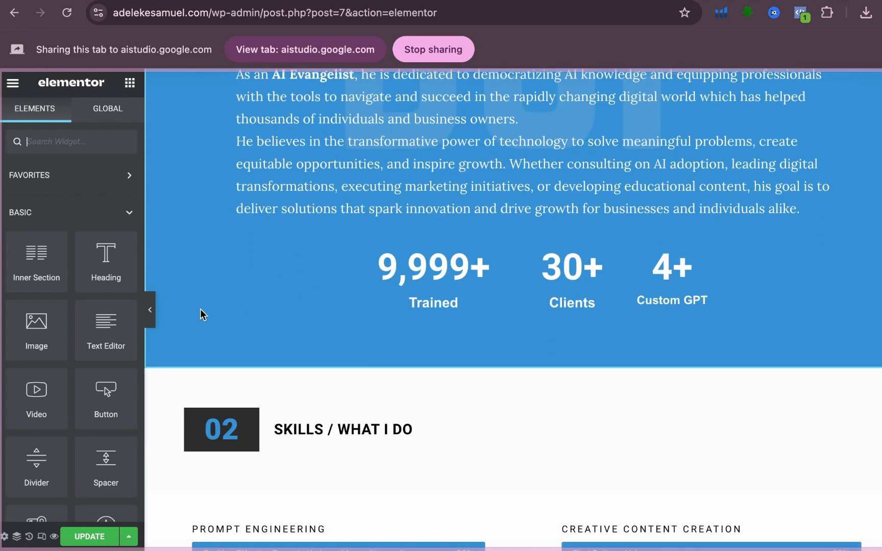
mouse_move(36, 264)
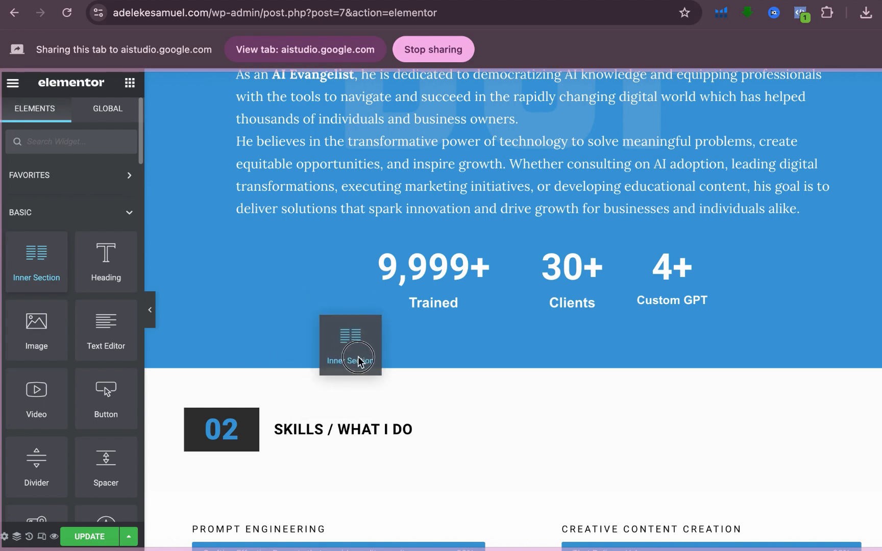
scroll(down, 3)
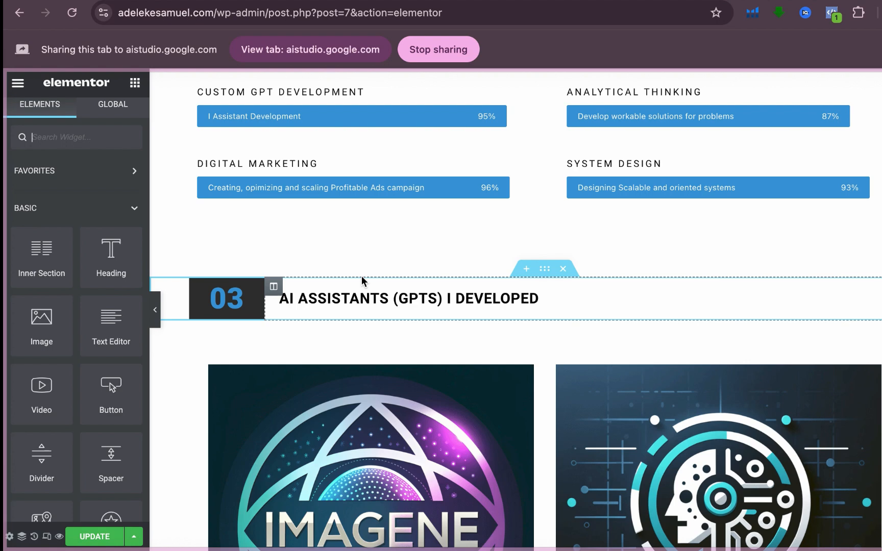
mouse_move(525, 268)
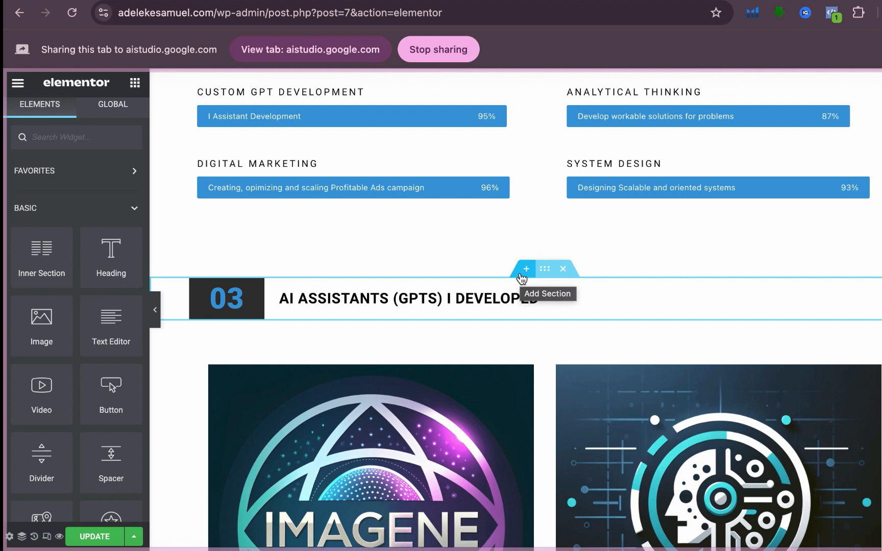
mouse_move(542, 277)
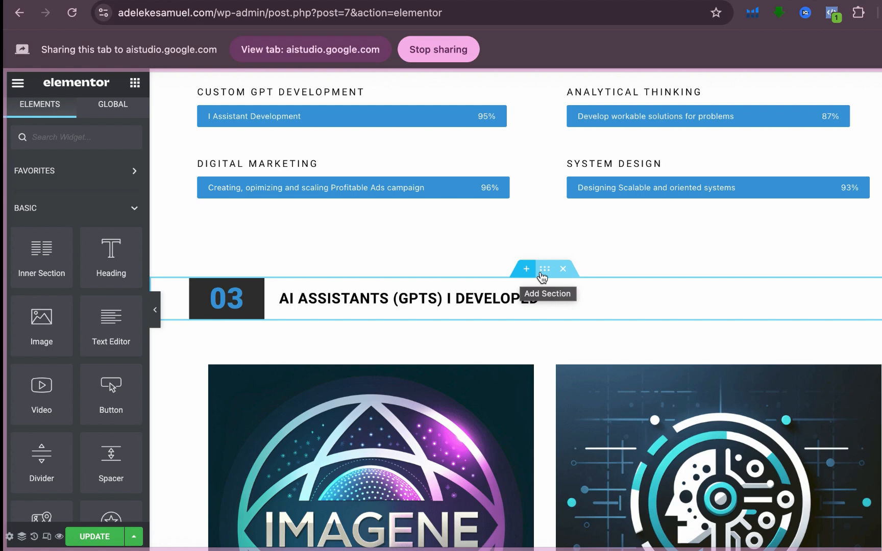
mouse_move(525, 275)
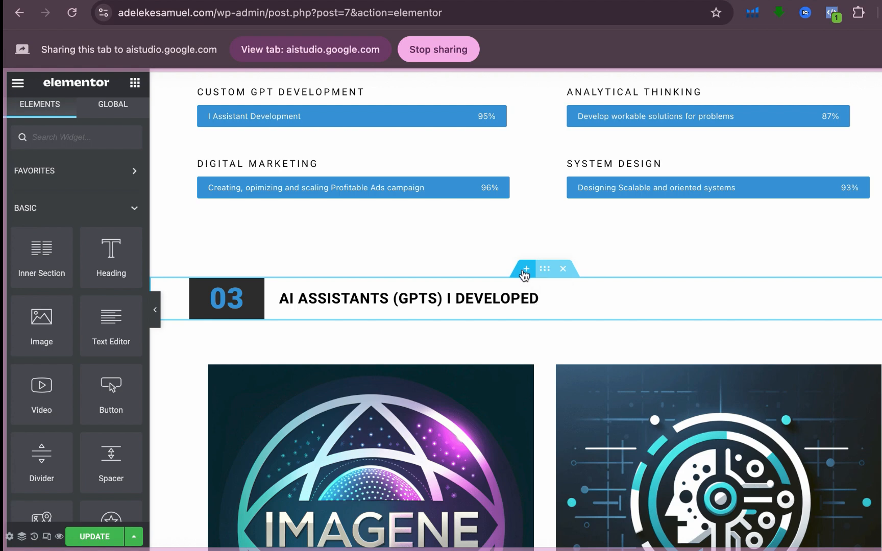
mouse_move(527, 273)
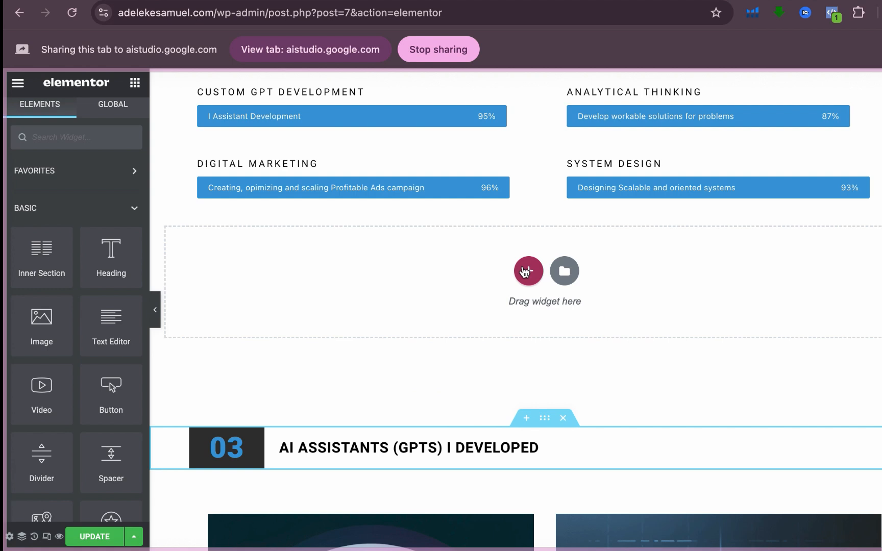
Add a new blank section above the AI Assistants (GPTs) section.
click(528, 270)
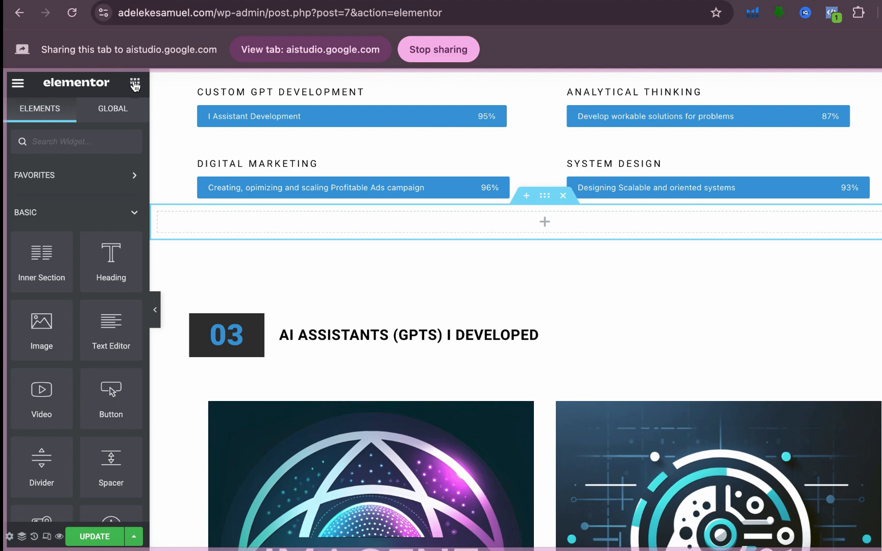
mouse_move(40, 261)
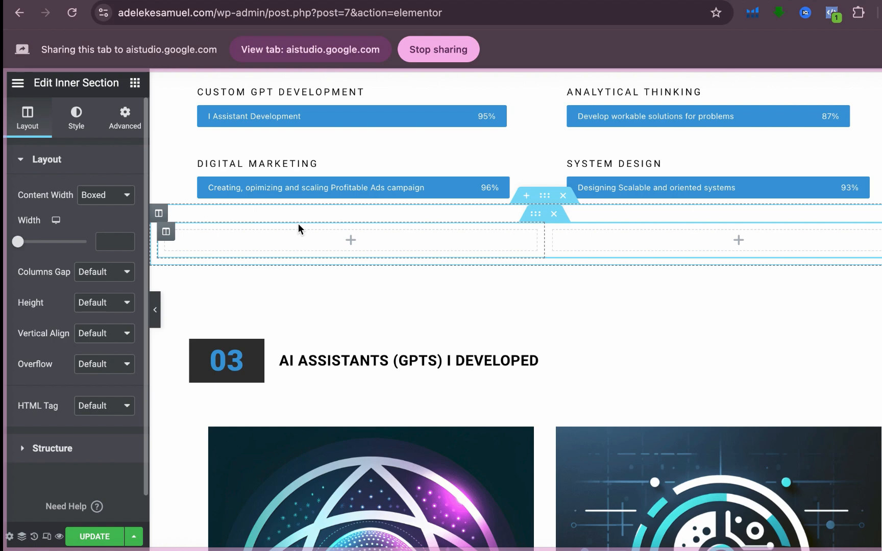
Below the AI Assistants cards, add a video block to the new empty section.
scroll(down, 3)
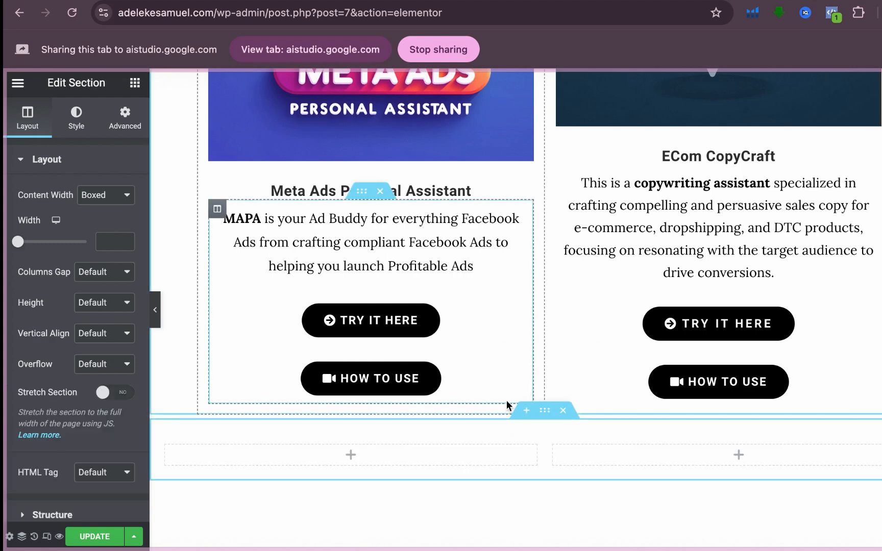
scroll(down, 3)
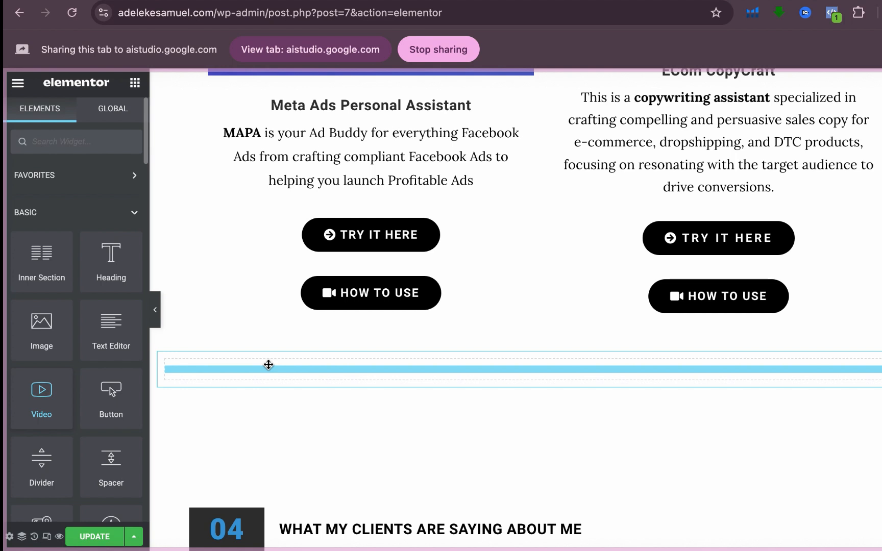
click(268, 365)
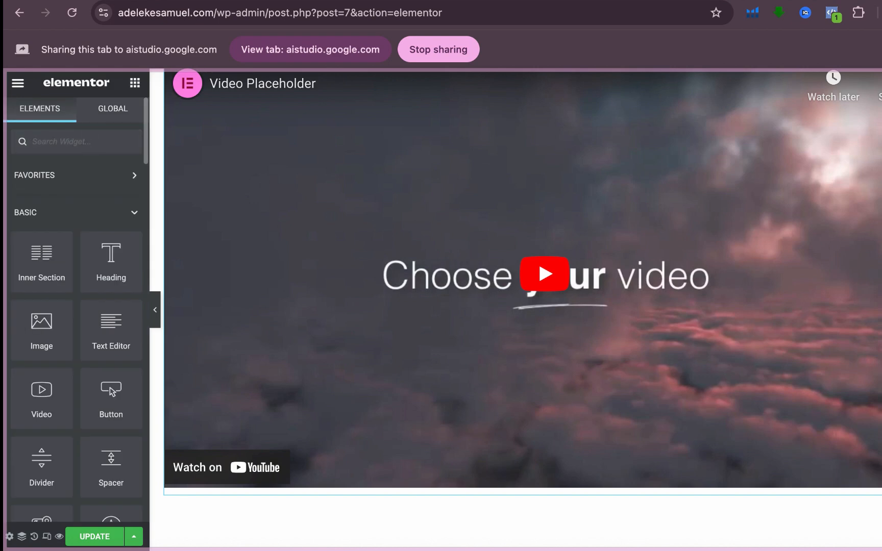
text(button)
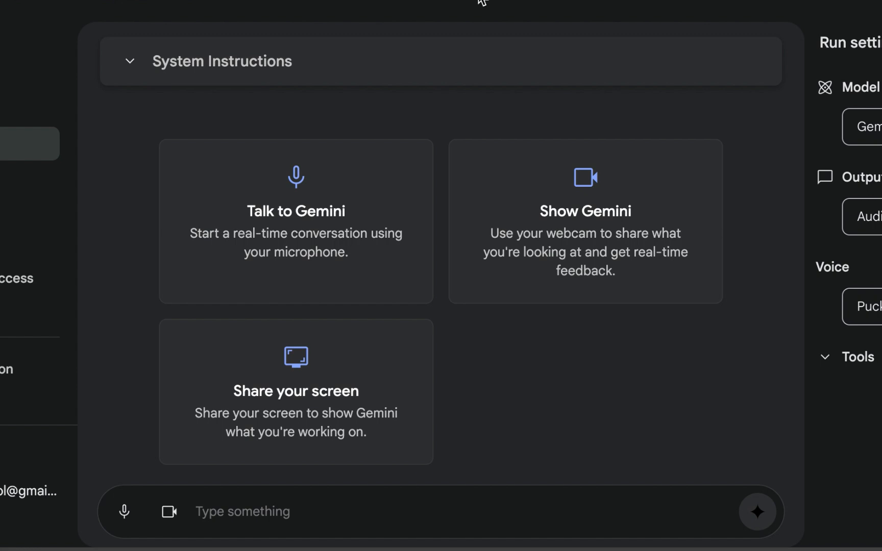
mouse_move(550, 183)
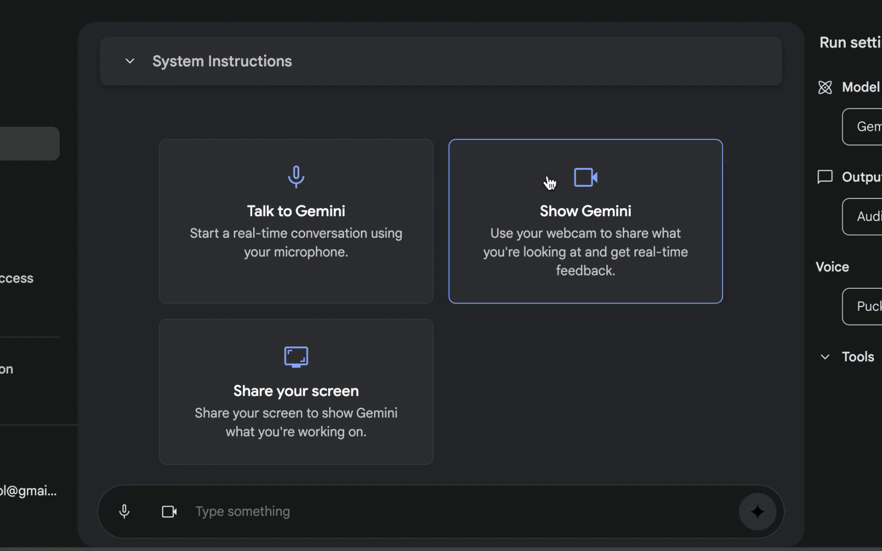
mouse_move(587, 418)
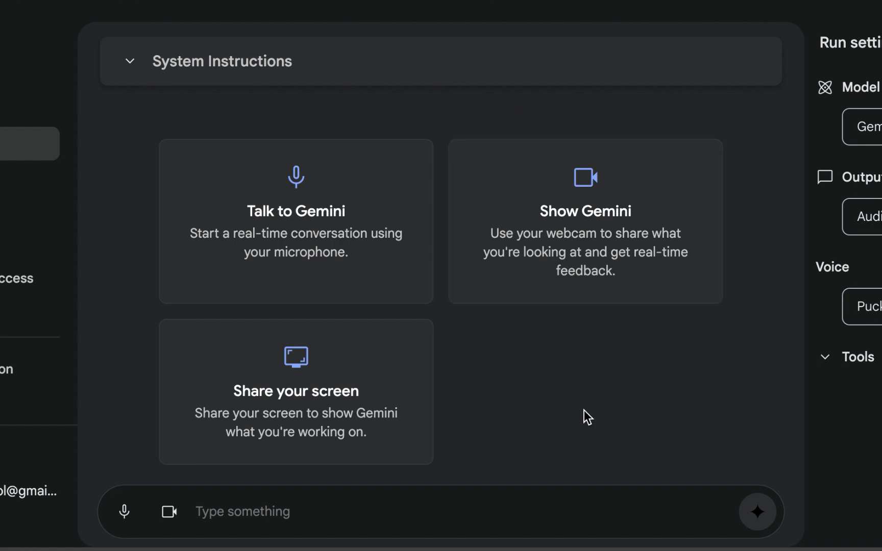
mouse_move(473, 421)
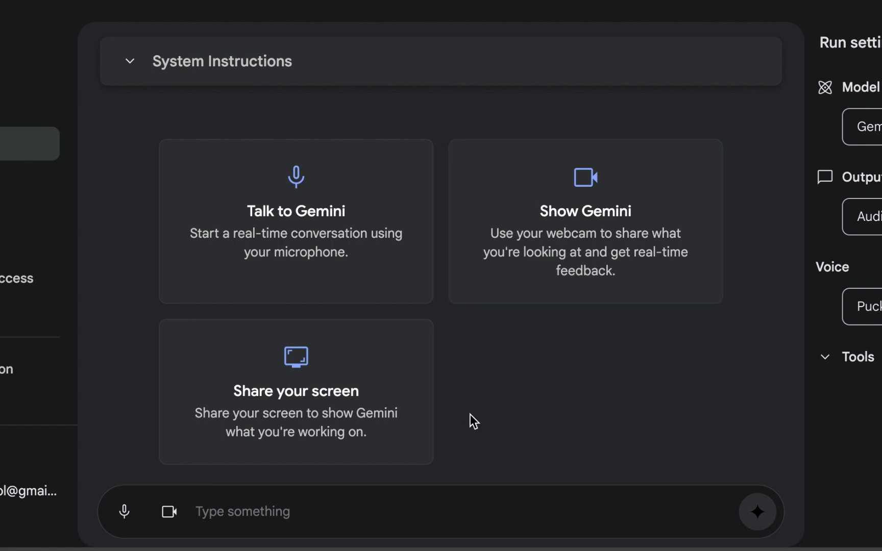
Start sharing the screen with Gemini from the Stream panel.
click(295, 391)
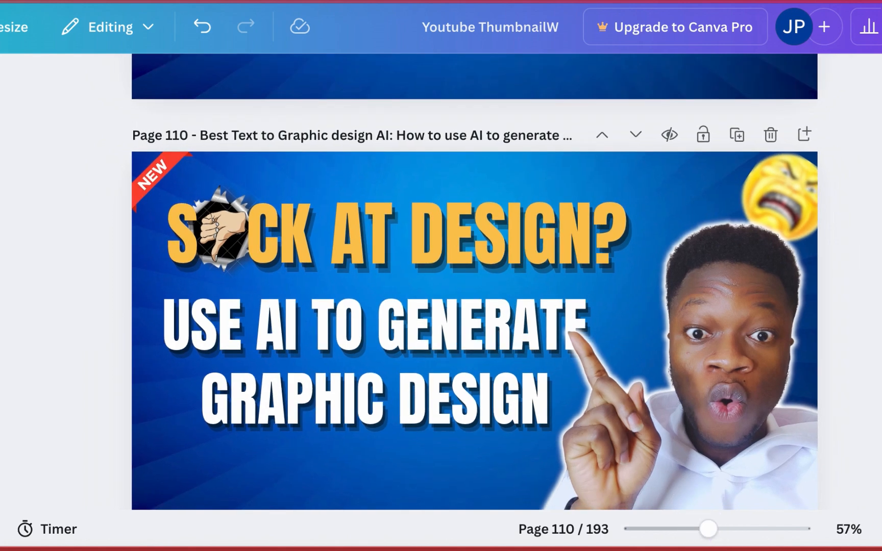
scroll(up, 3)
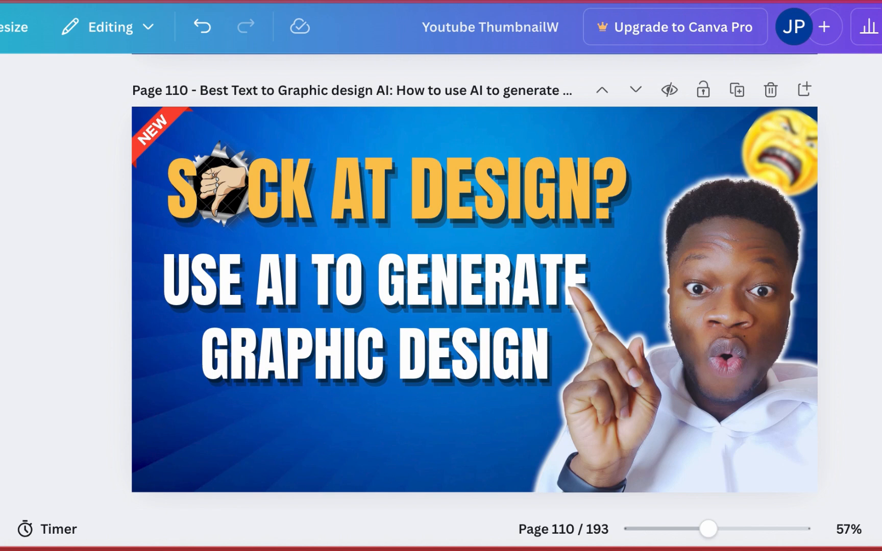
scroll(down, 3)
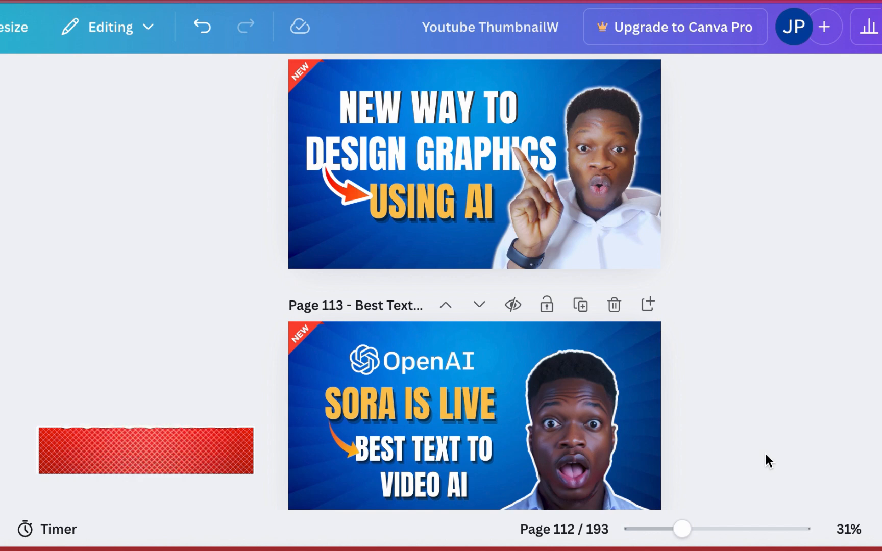
click(145, 450)
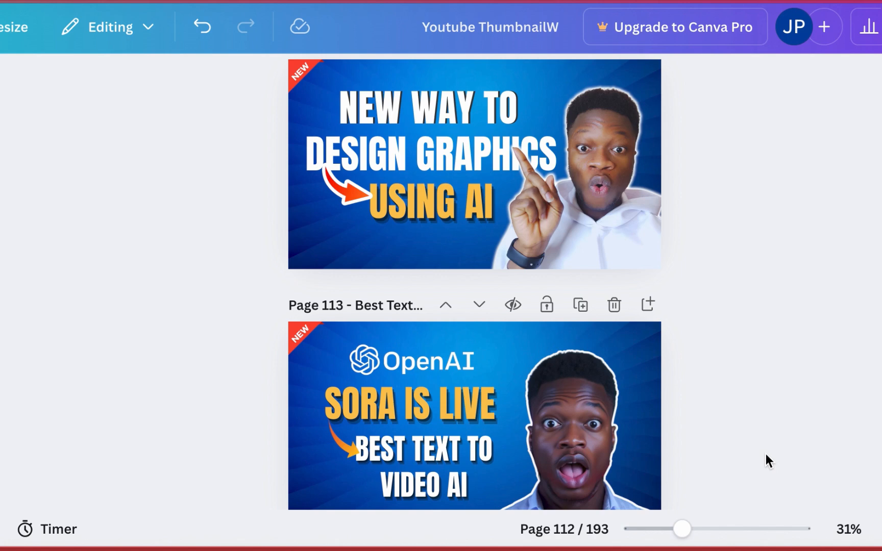
scroll(up, 3)
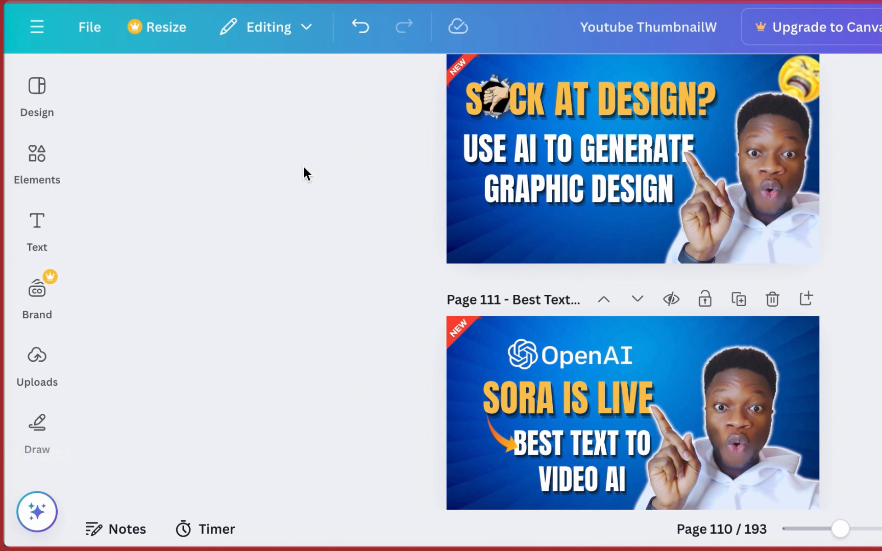
mouse_move(36, 93)
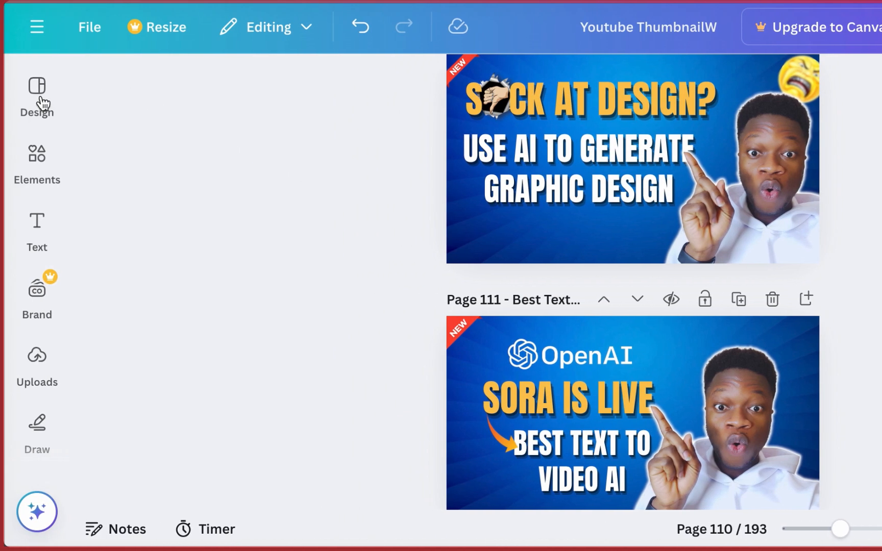
Bring up Canva's Design panel, then the home and projects navigation menu.
click(36, 87)
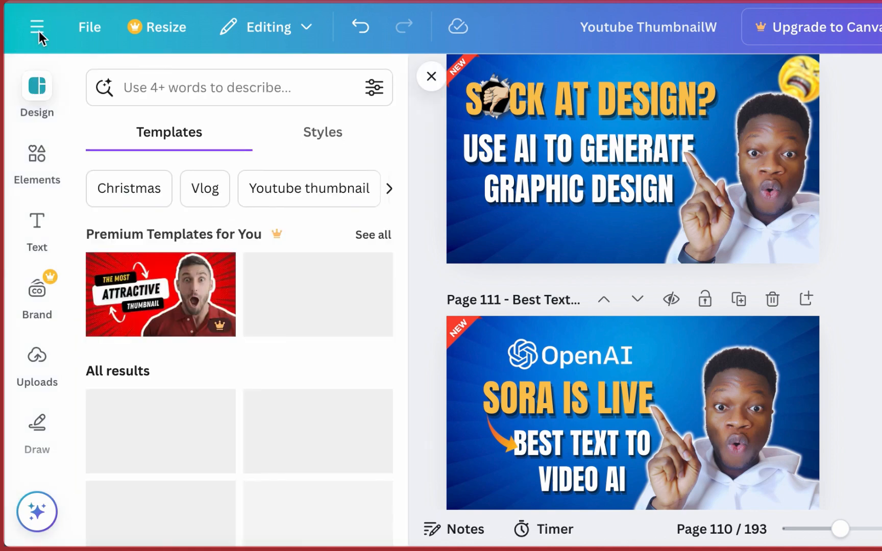
click(37, 27)
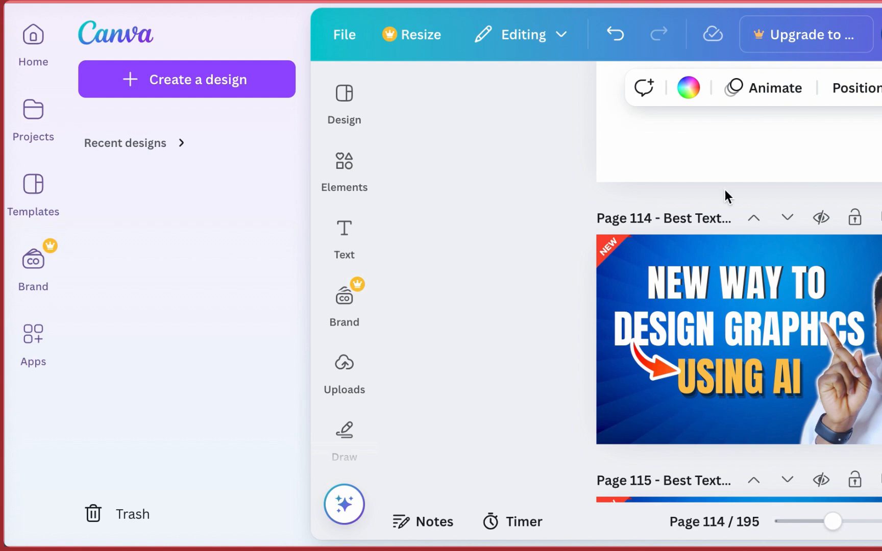
mouse_move(479, 172)
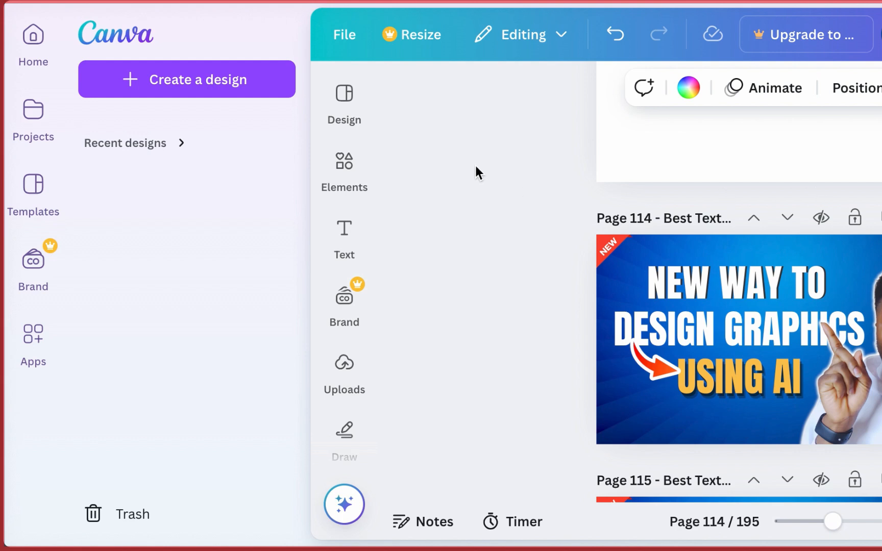
mouse_move(472, 149)
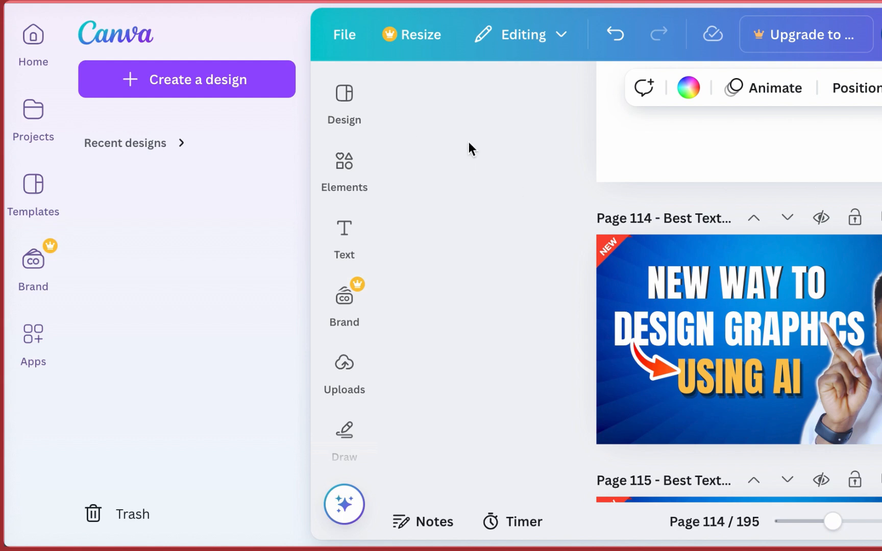
mouse_move(481, 175)
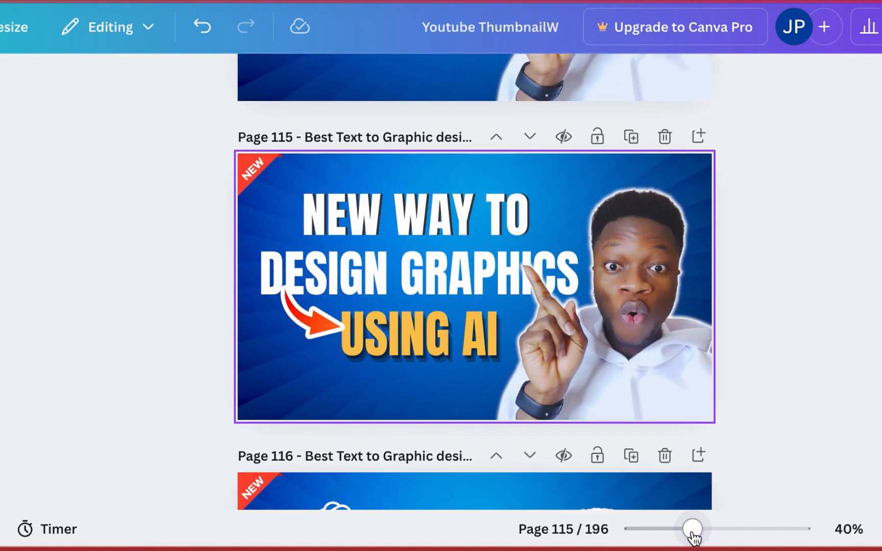
Begin editing the copied thumbnail's NEW WAY TO headline text box.
click(413, 215)
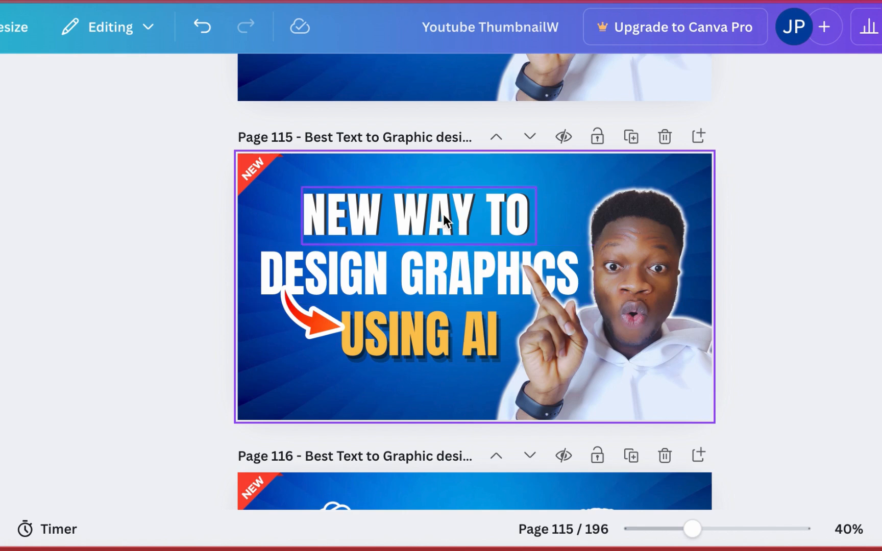
click(417, 216)
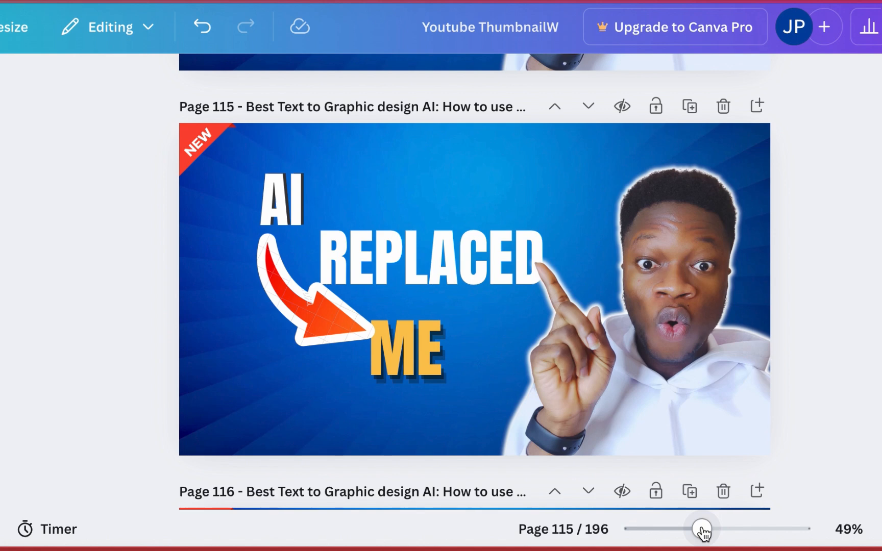
mouse_move(857, 402)
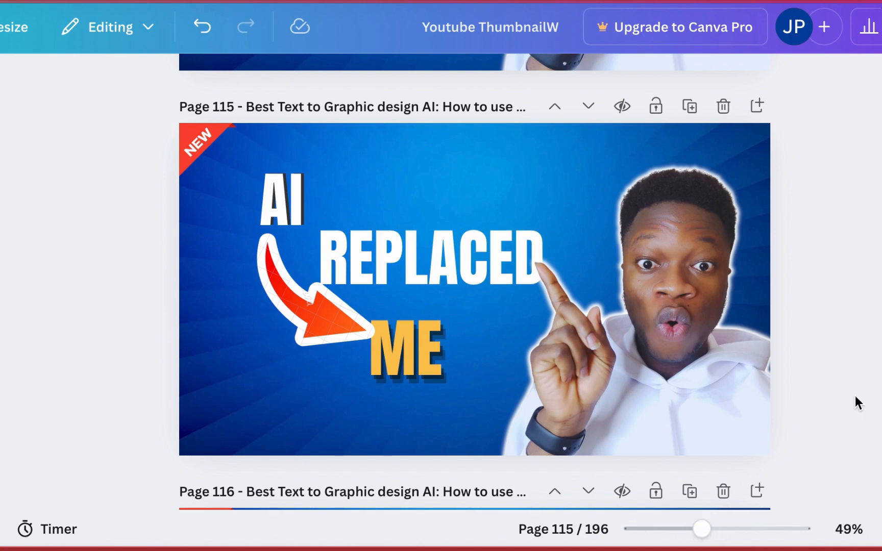